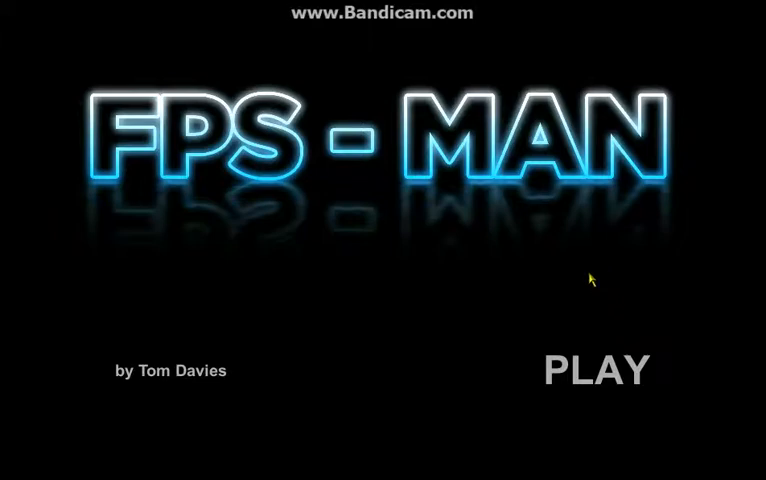
mouse_move(592, 275)
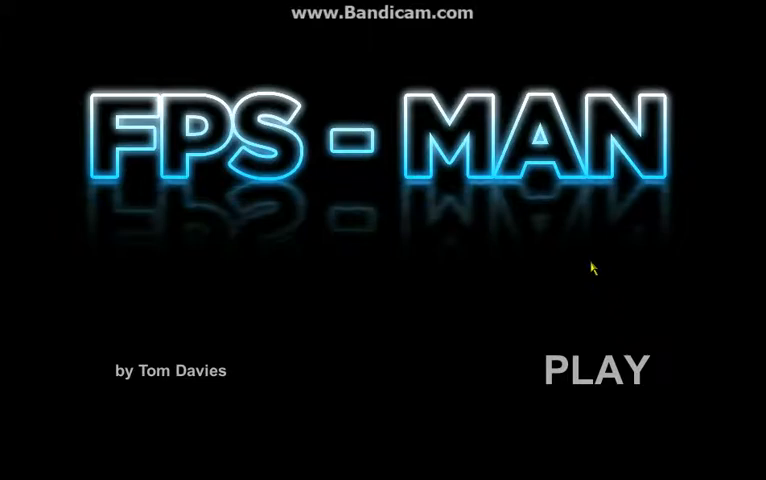
- Start a round from the title screen and play until game over at 1400 points
click(596, 370)
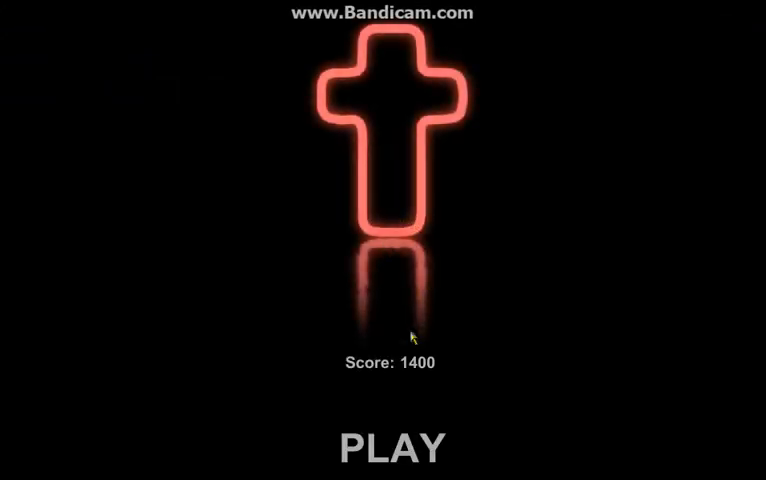
- Replay from the game-over screen and play until dying with a score of 3260
click(385, 443)
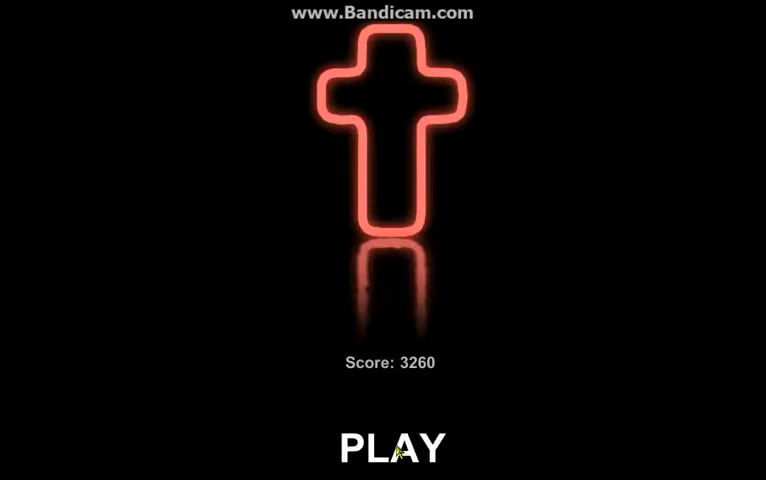
- Play a brief round ending at 280 points, restart, and walk forward collecting pellets
click(387, 446)
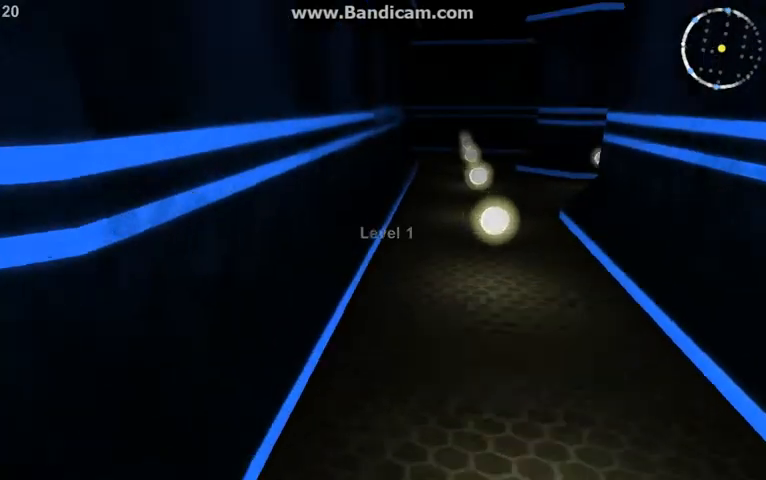
mouse_move(383, 240)
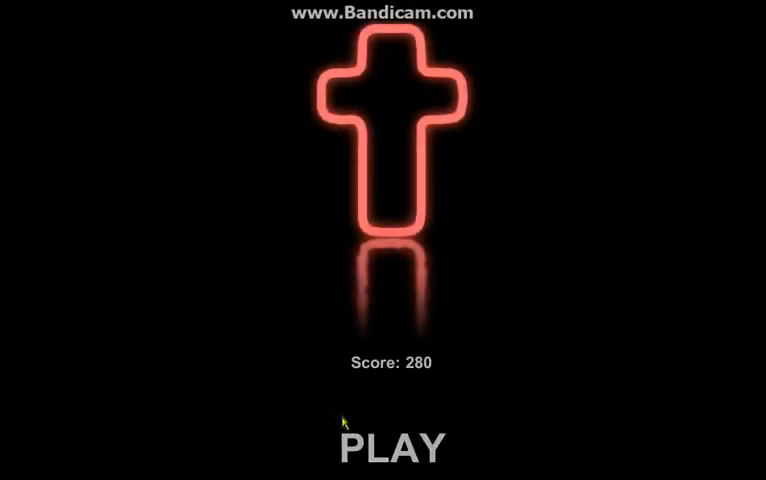
click(388, 443)
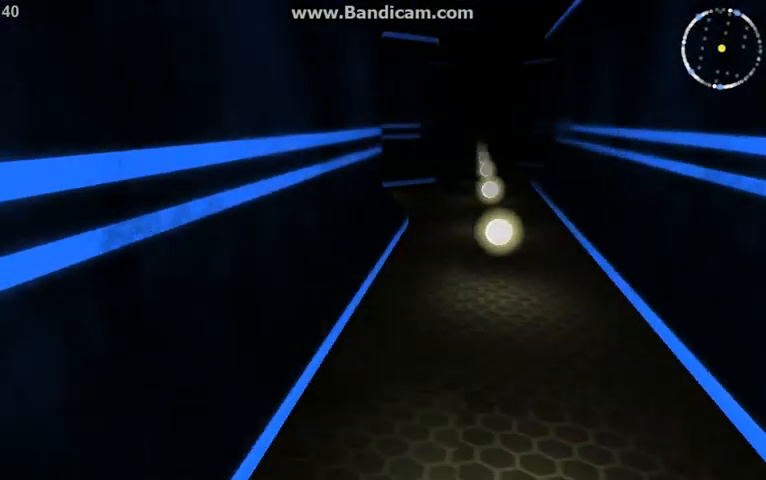
key(w)
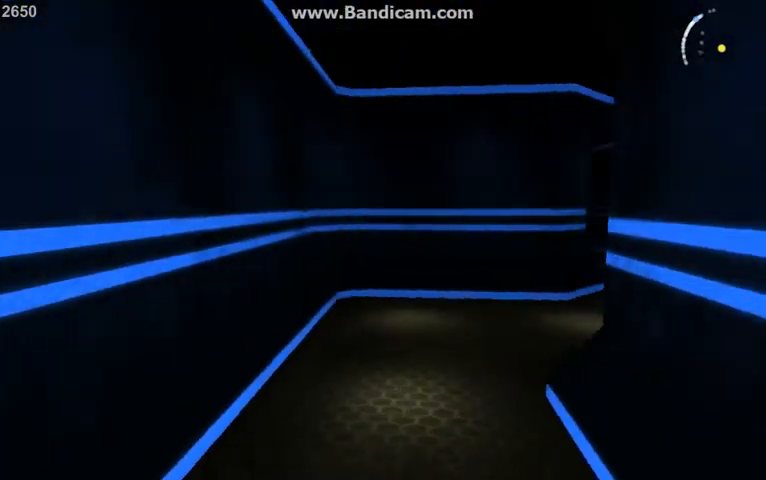
mouse_move(383, 240)
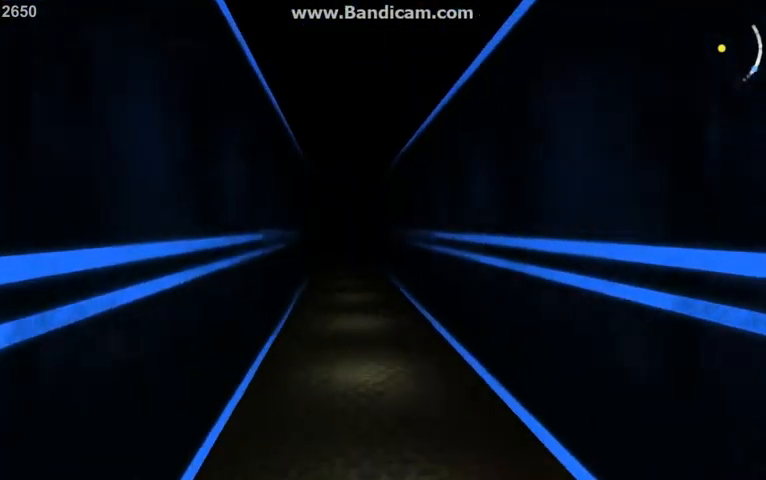
key(w)
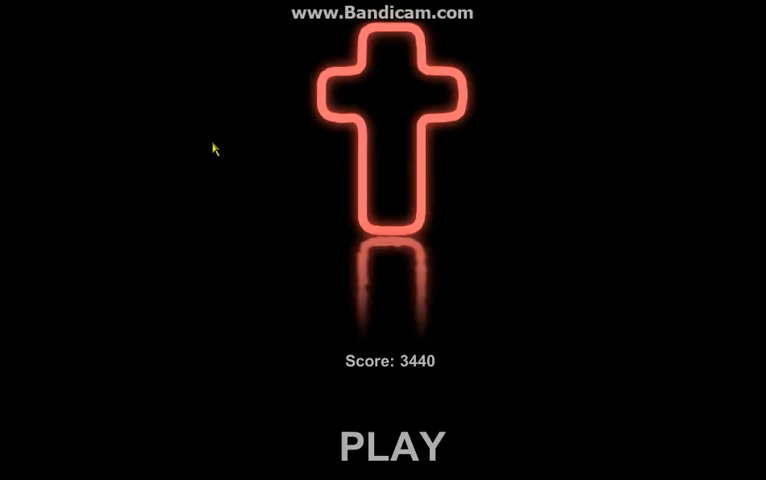
mouse_move(247, 72)
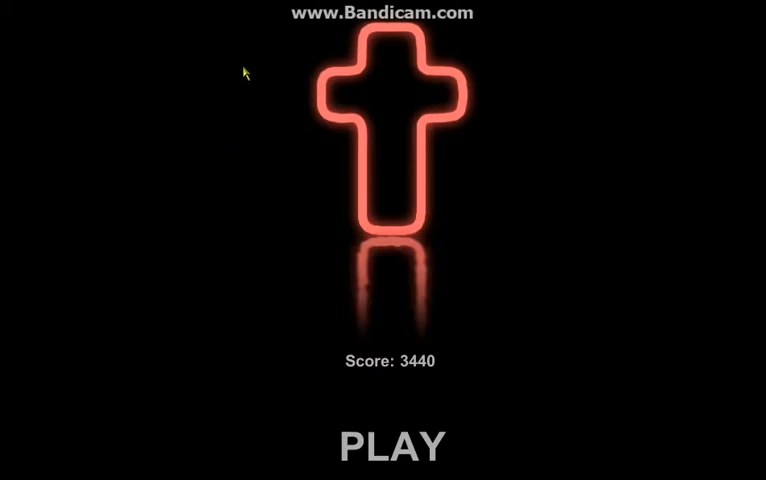